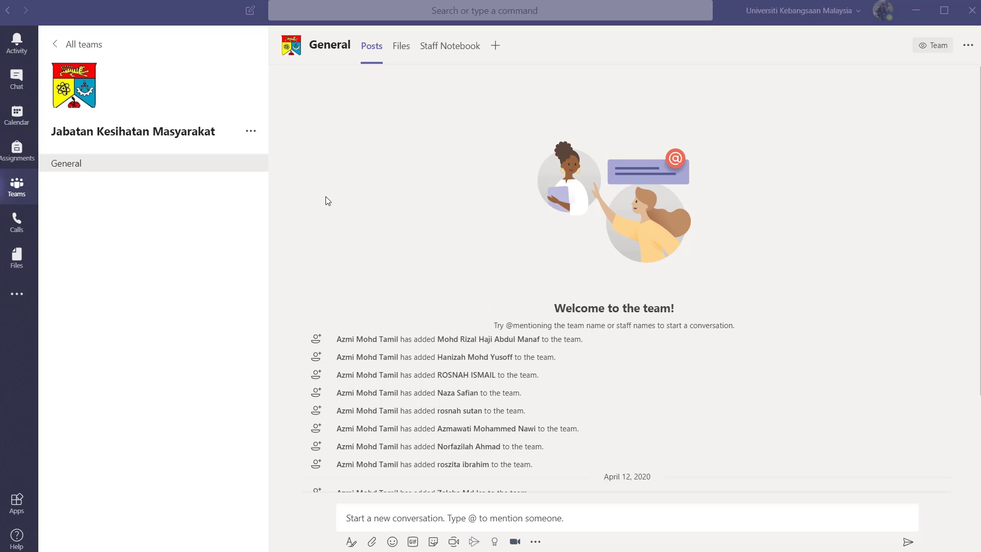
mouse_move(313, 193)
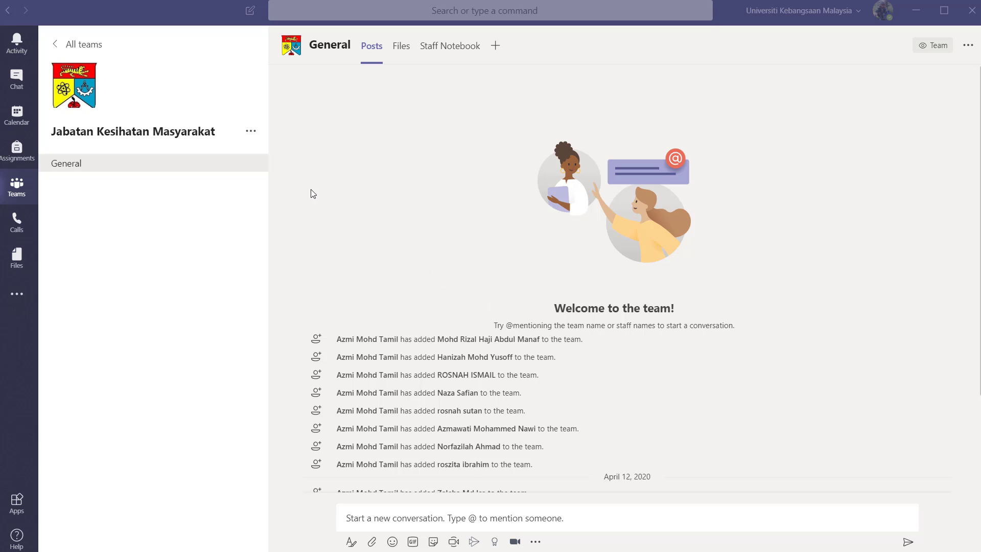
mouse_move(251, 132)
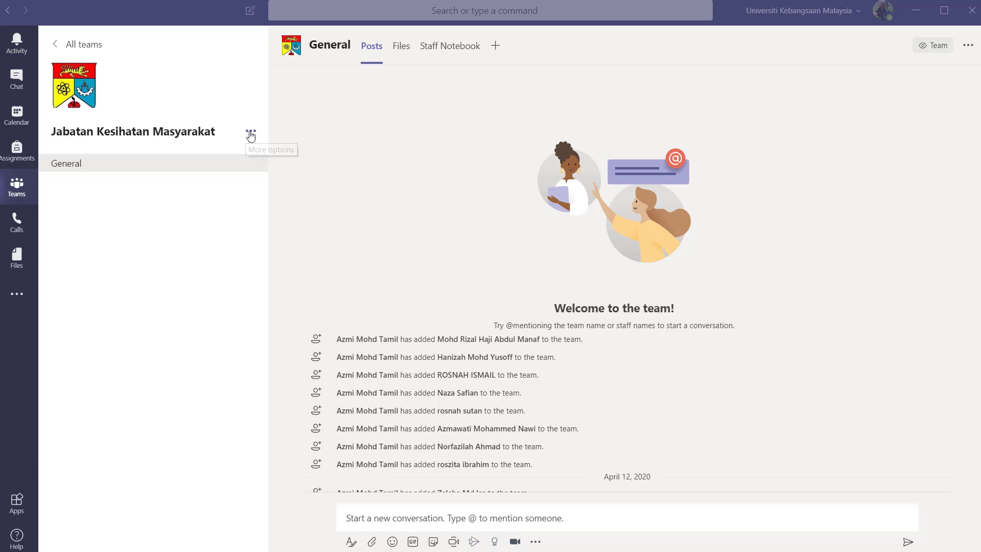
mouse_move(250, 134)
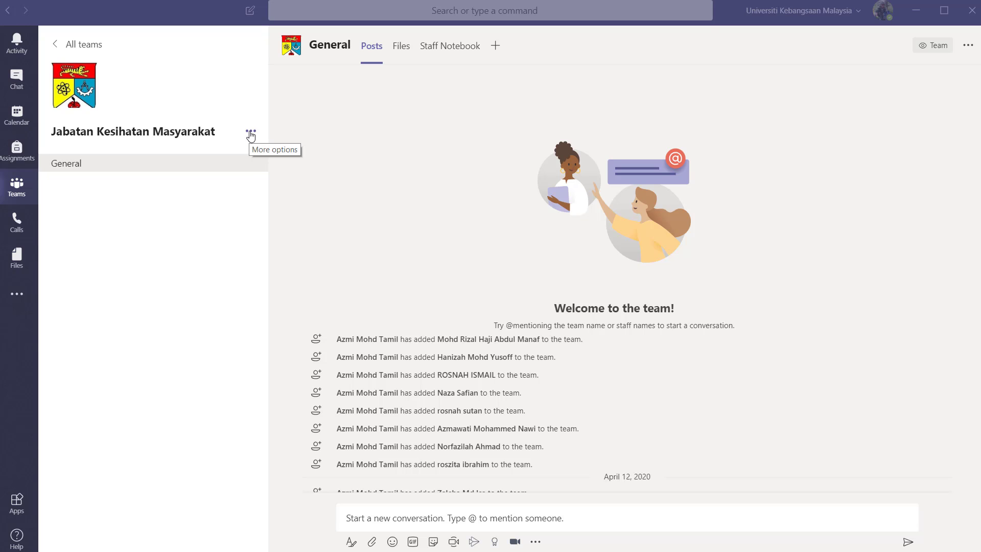
Step: Get the Jabatan Kesihatan Masyarakat team's join link, then bring up WhatsApp Web in the browser
click(251, 134)
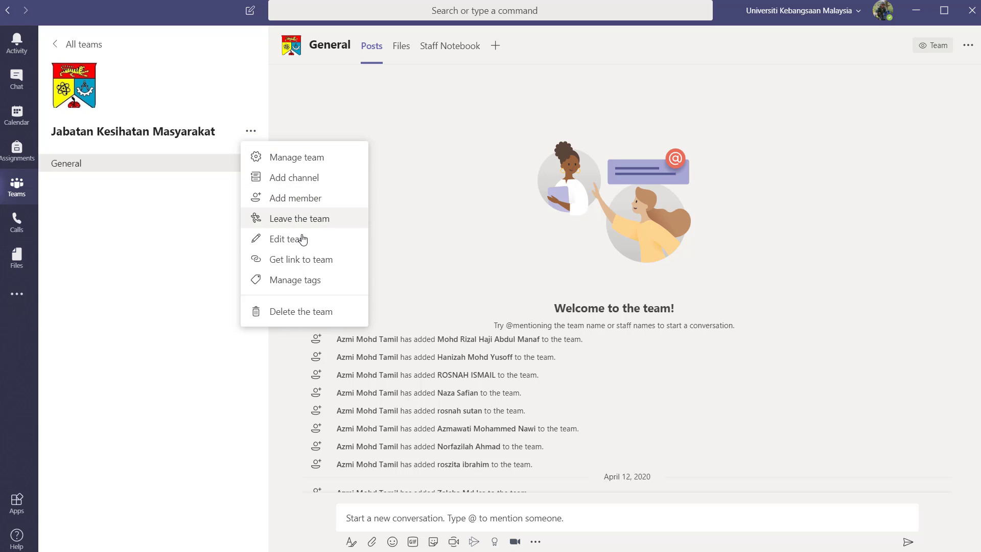
mouse_move(306, 259)
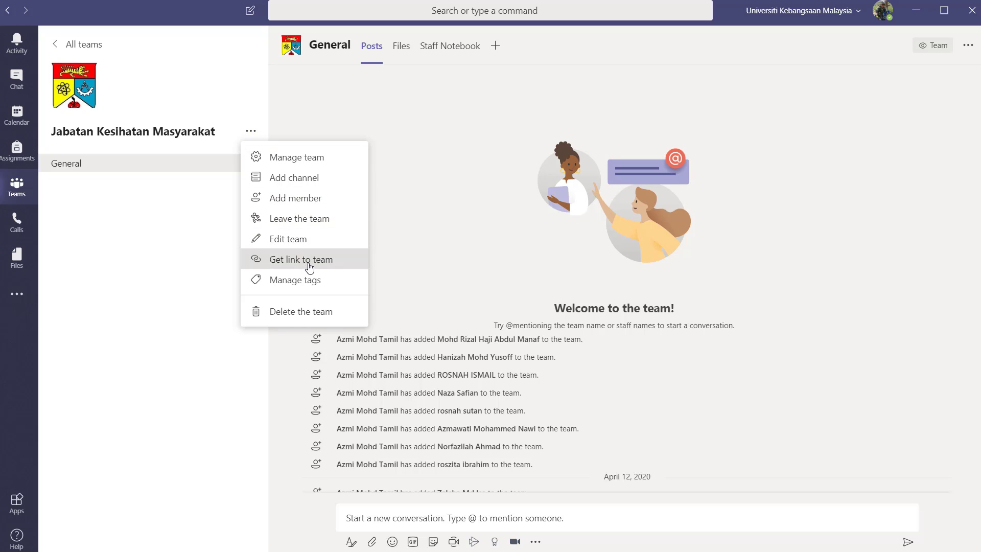
click(301, 259)
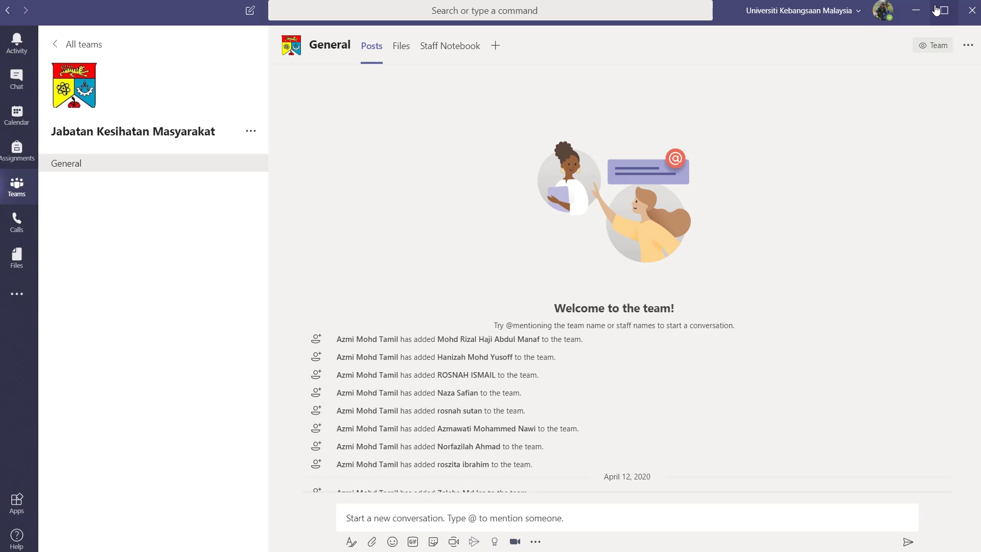
click(915, 11)
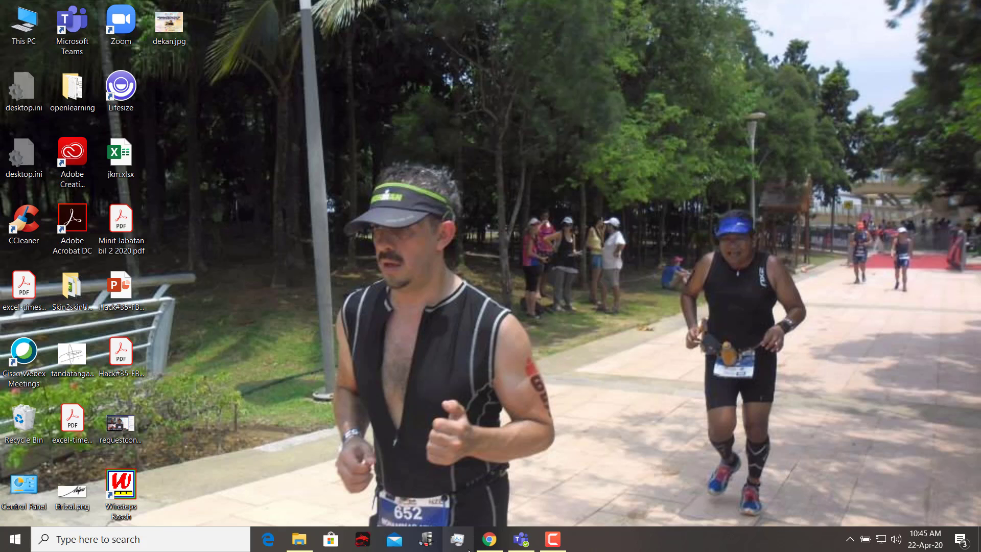
click(489, 539)
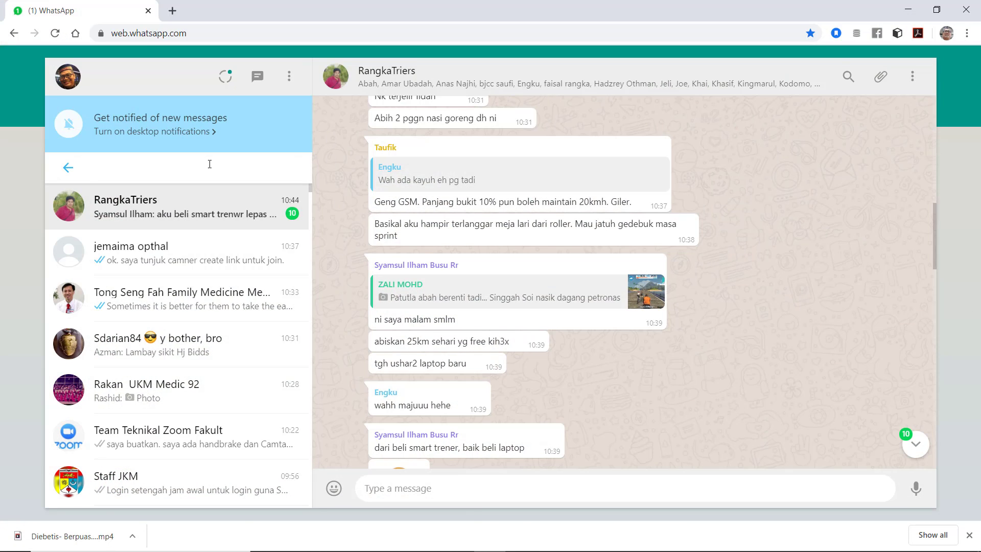
Step: Find and open the Staff JKM group chat by searching 'staff'
text(staff)
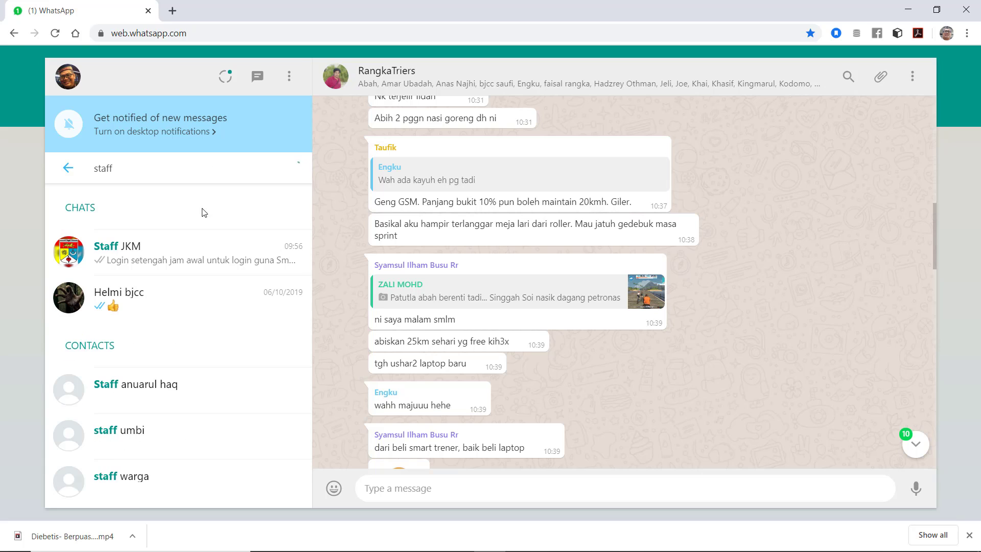
click(179, 252)
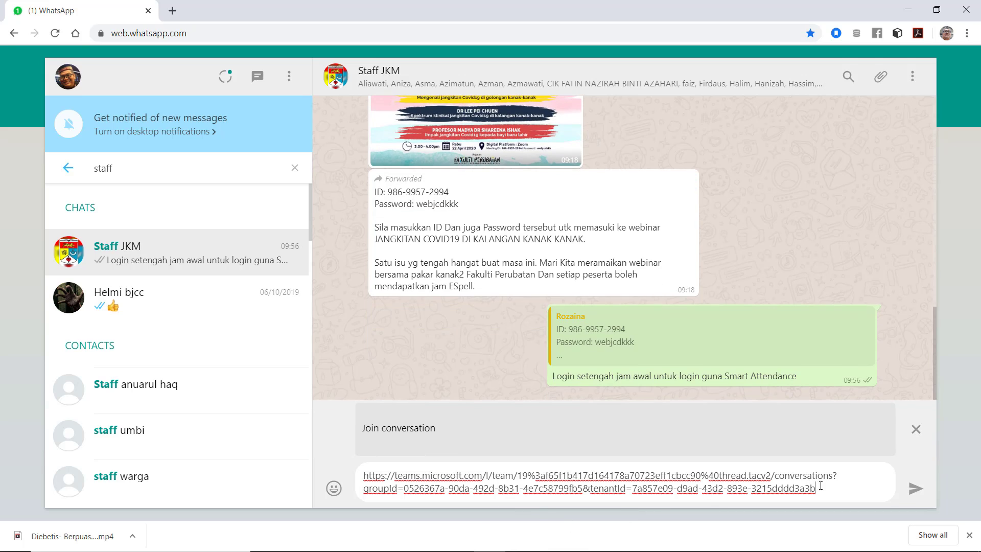
mouse_move(915, 494)
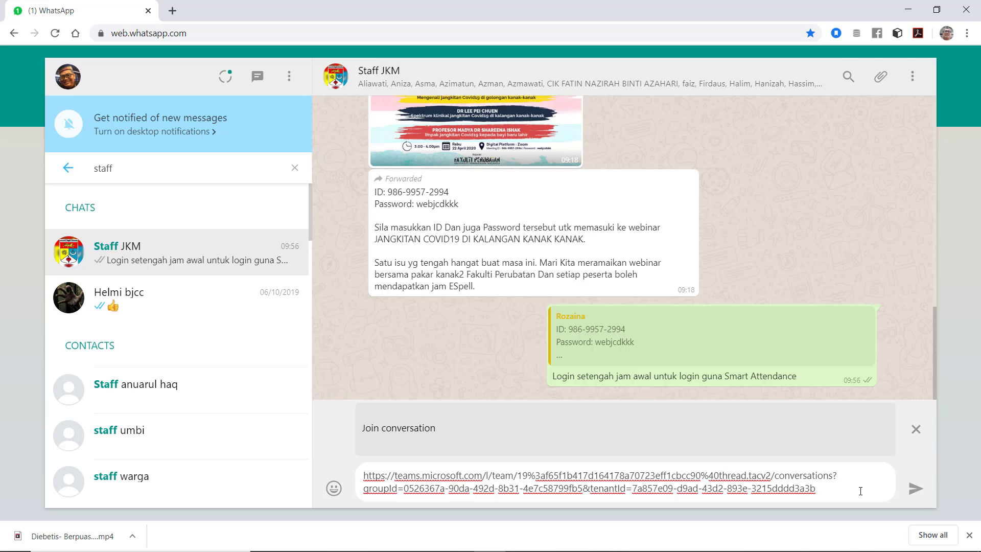
Step: Write the note 'Team JKM. Click to join' alongside the pasted Teams link
text(Tea)
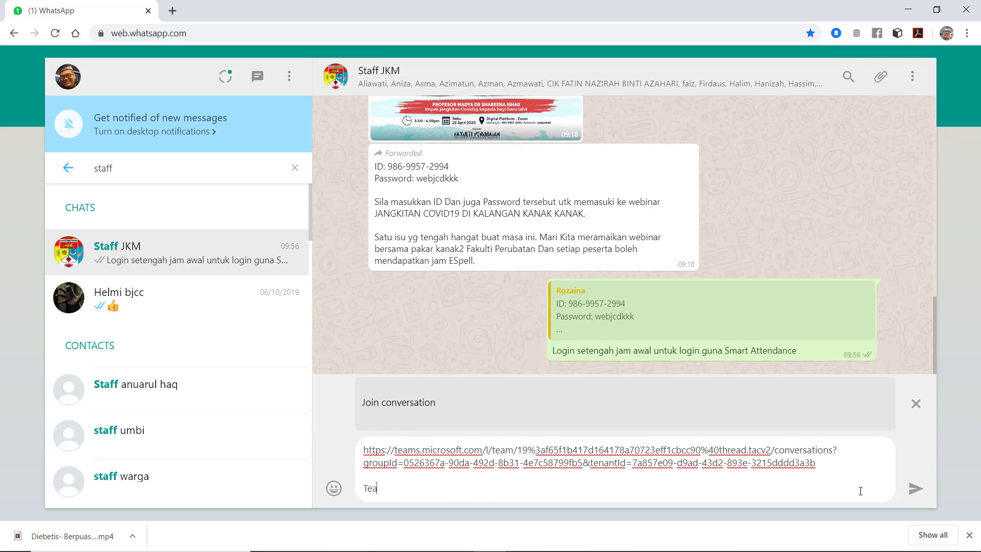
text(m JKM)
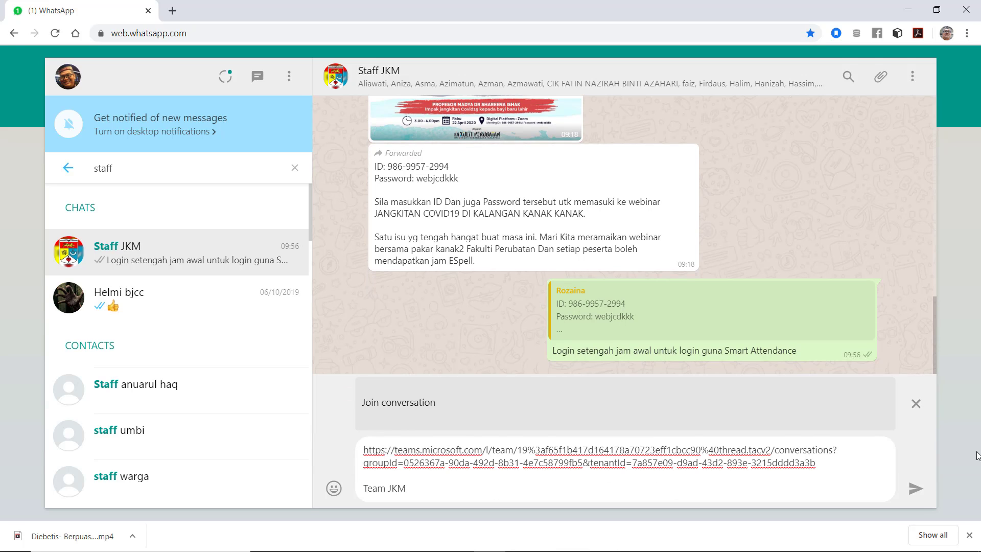
text(. C)
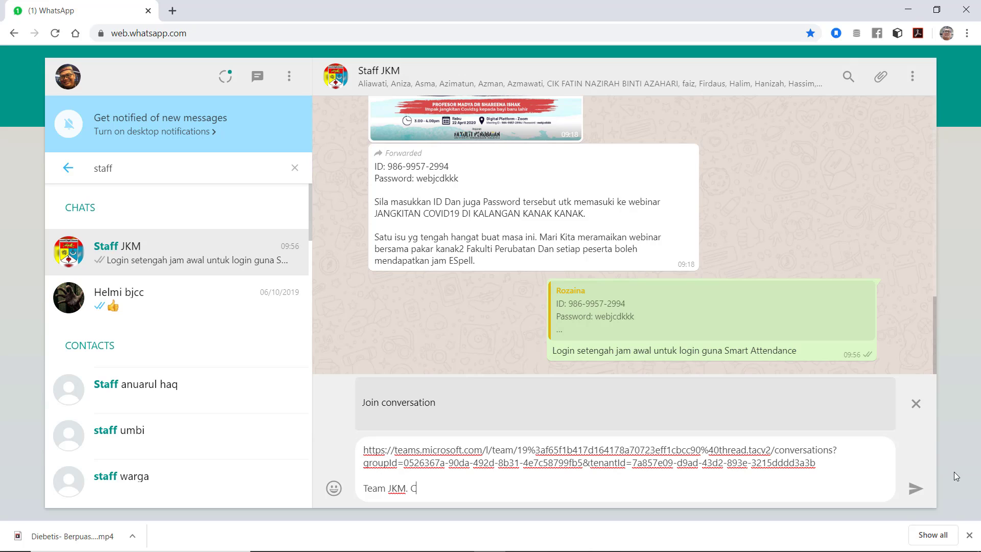
text(lick t)
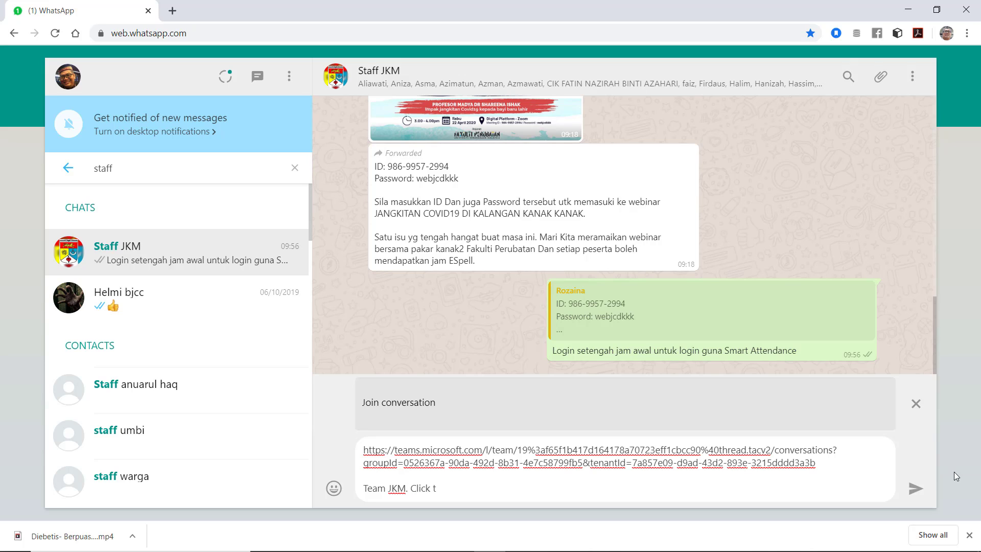
text(o join)
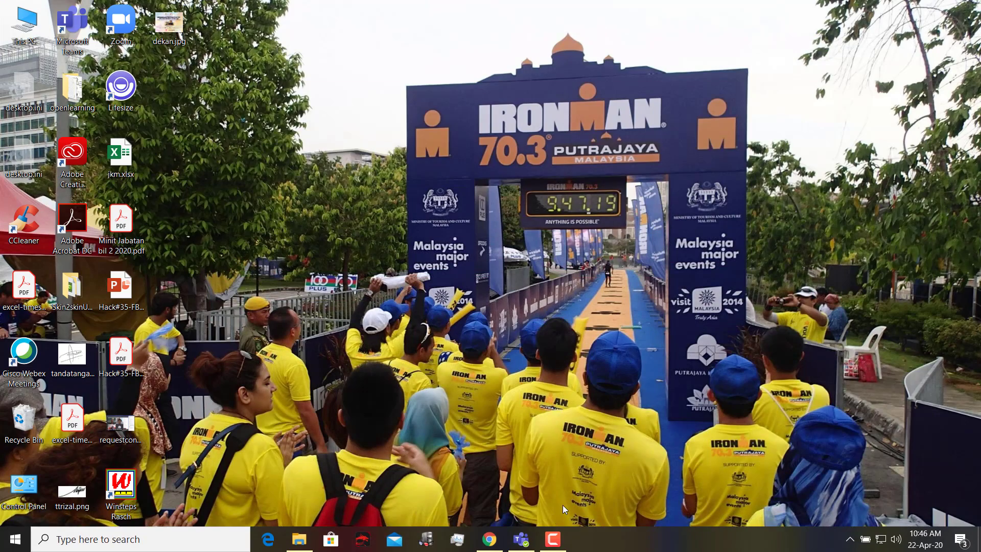
Step: Return to Microsoft Teams and view the team's Pending Requests page
click(520, 539)
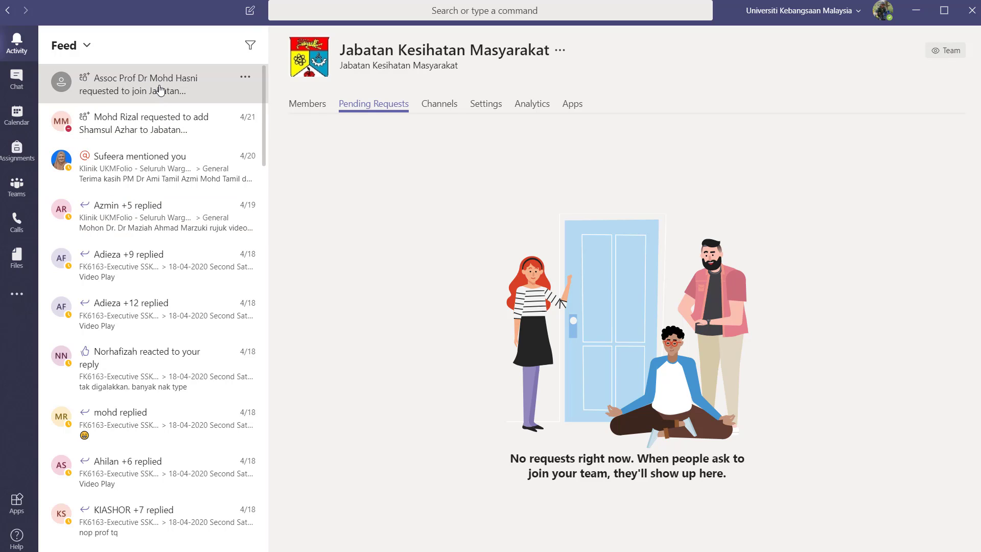
mouse_move(145, 93)
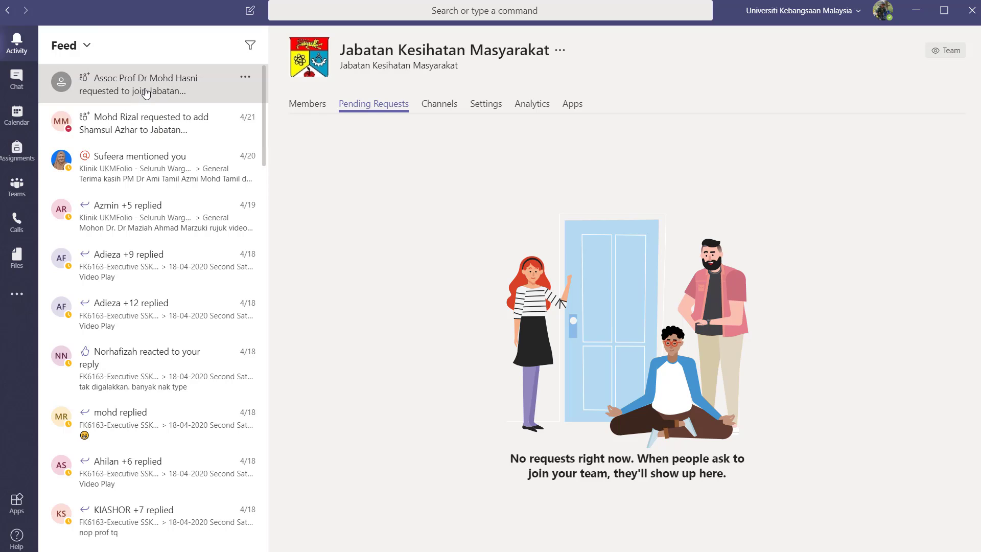
mouse_move(213, 125)
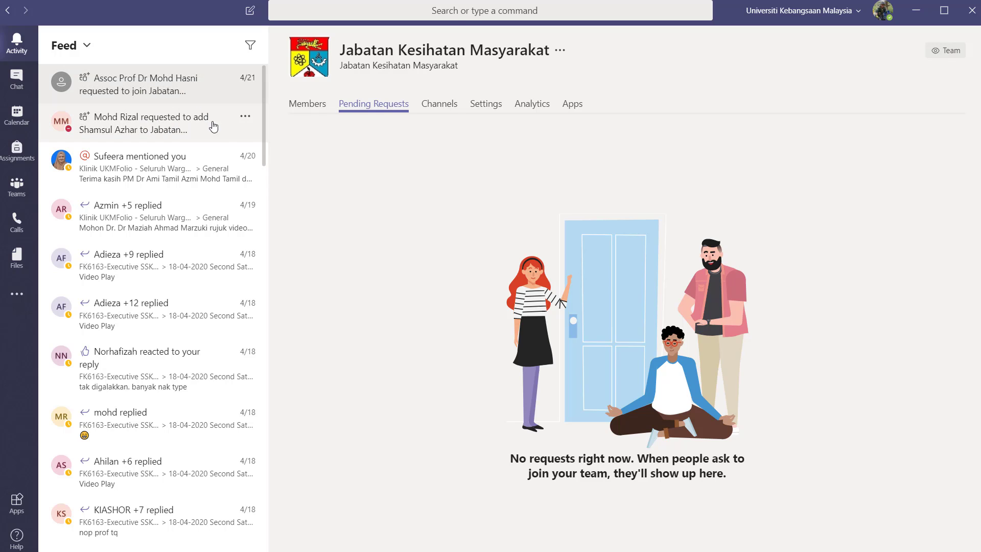
mouse_move(206, 136)
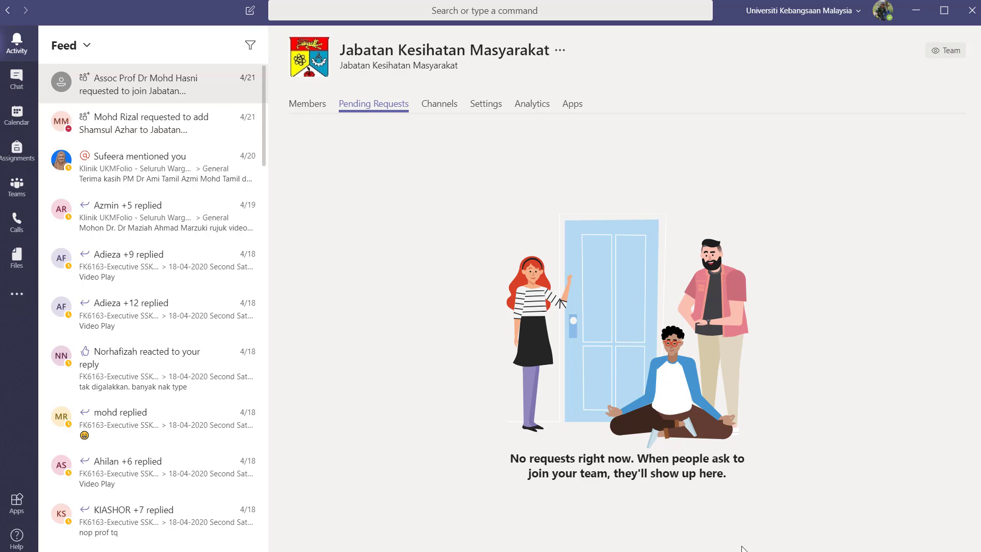
mouse_move(345, 183)
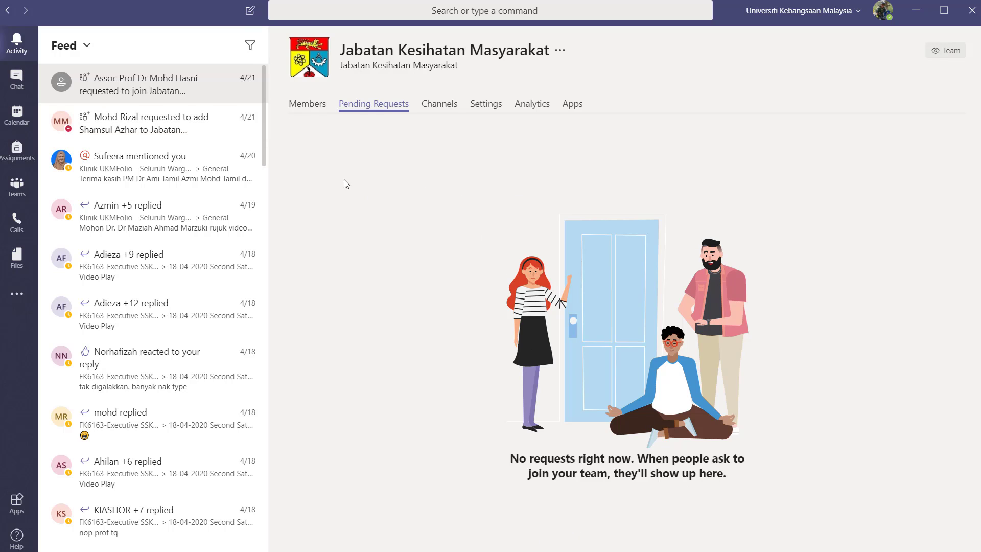
mouse_move(18, 115)
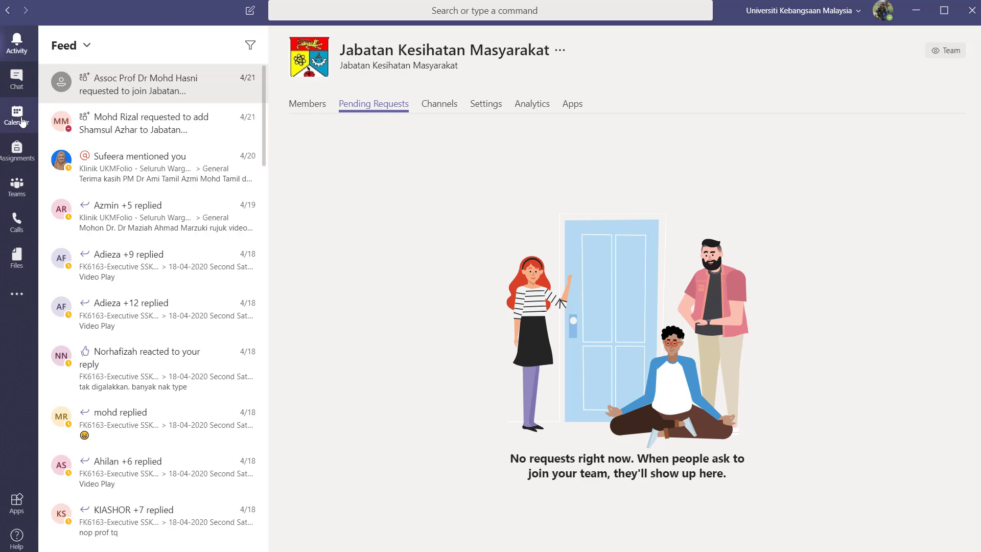
mouse_move(17, 186)
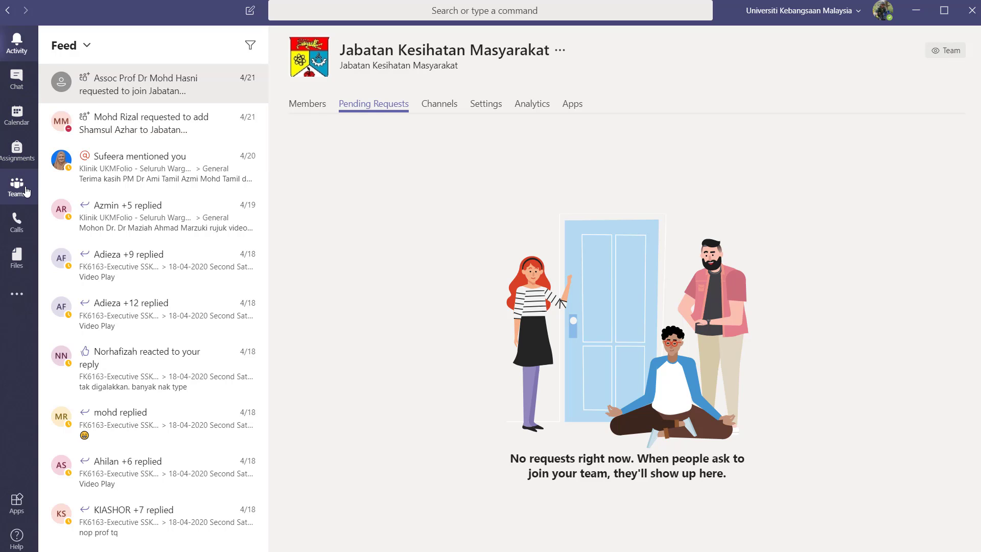
Step: Start adding a member to Jabatan Kesihatan Masyarakat from the team's options menu
click(17, 185)
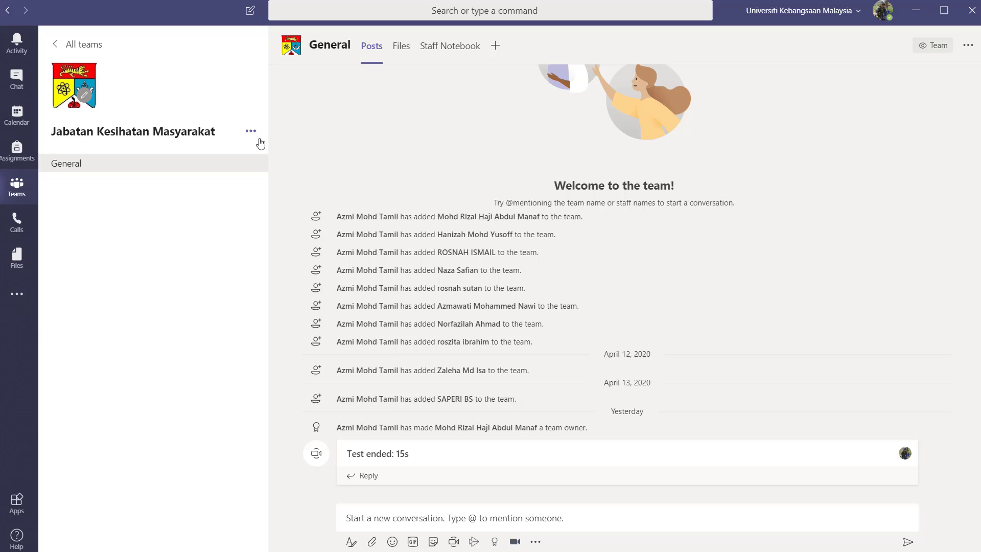
click(251, 131)
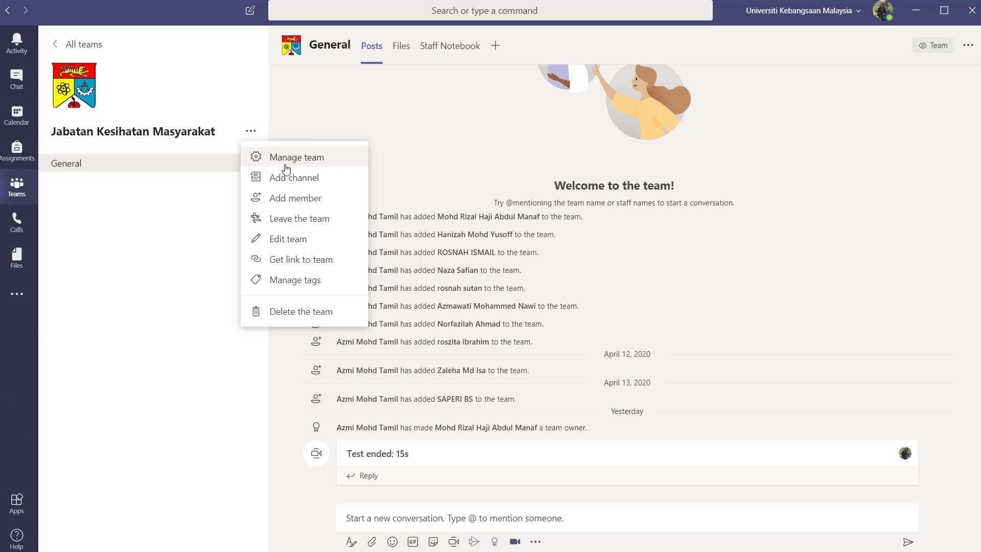
mouse_move(304, 206)
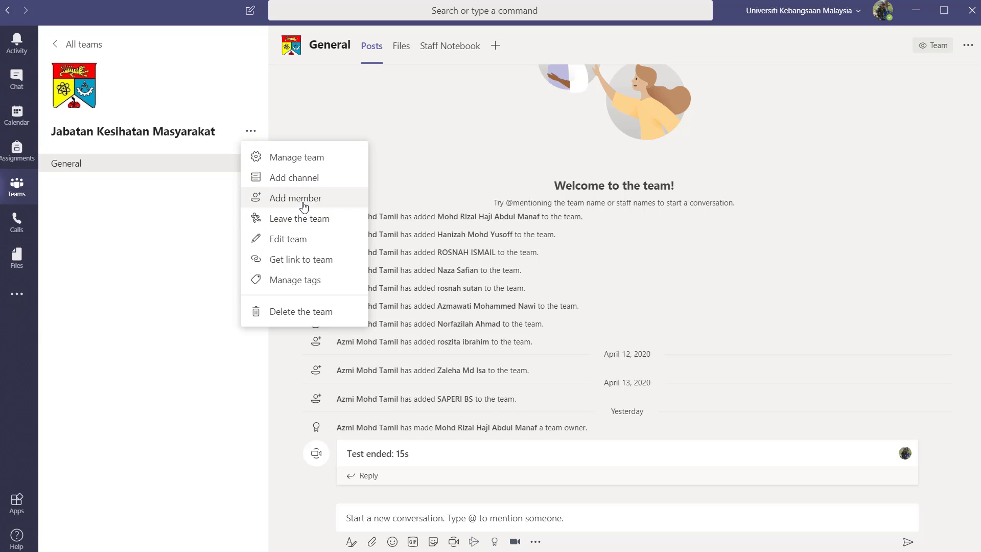
click(295, 198)
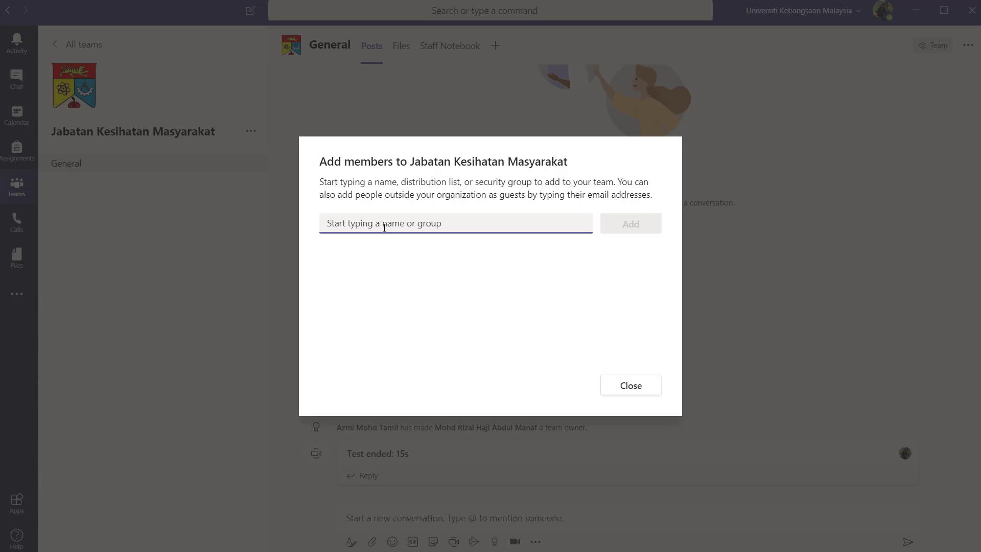
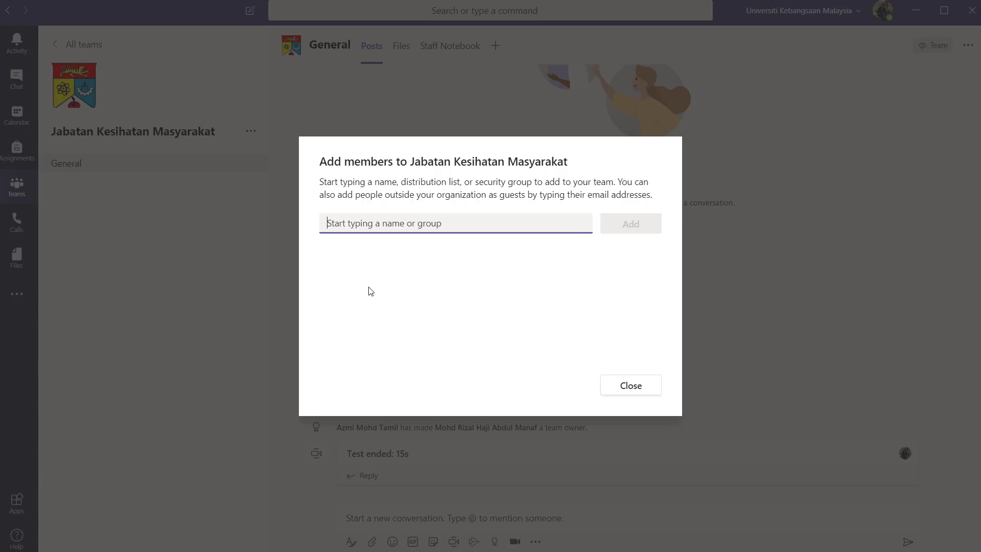
text(drm)
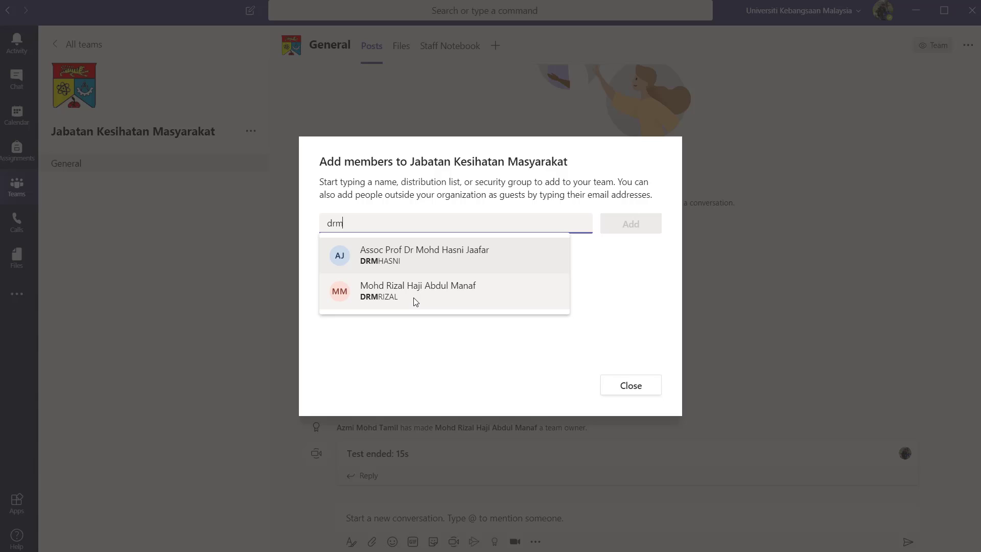
click(418, 291)
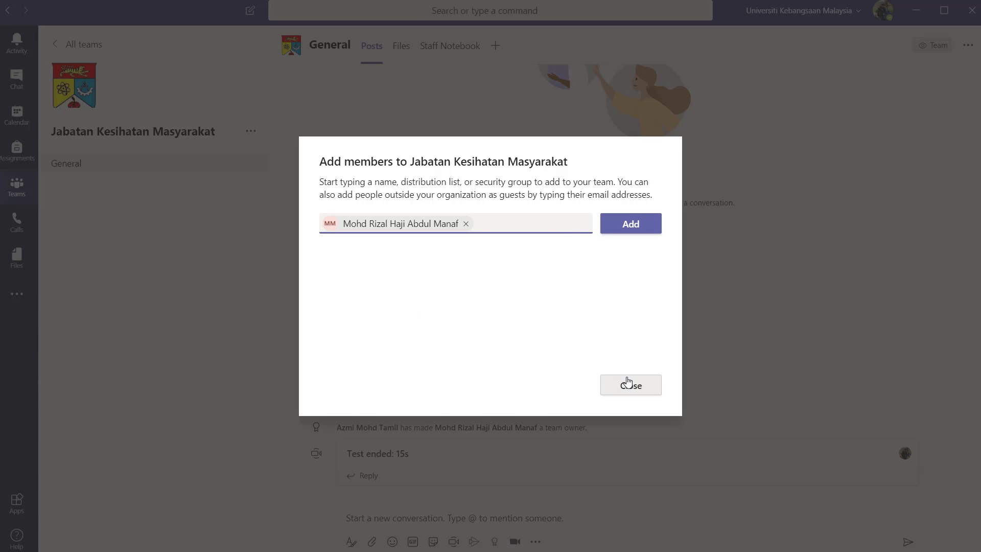
mouse_move(621, 532)
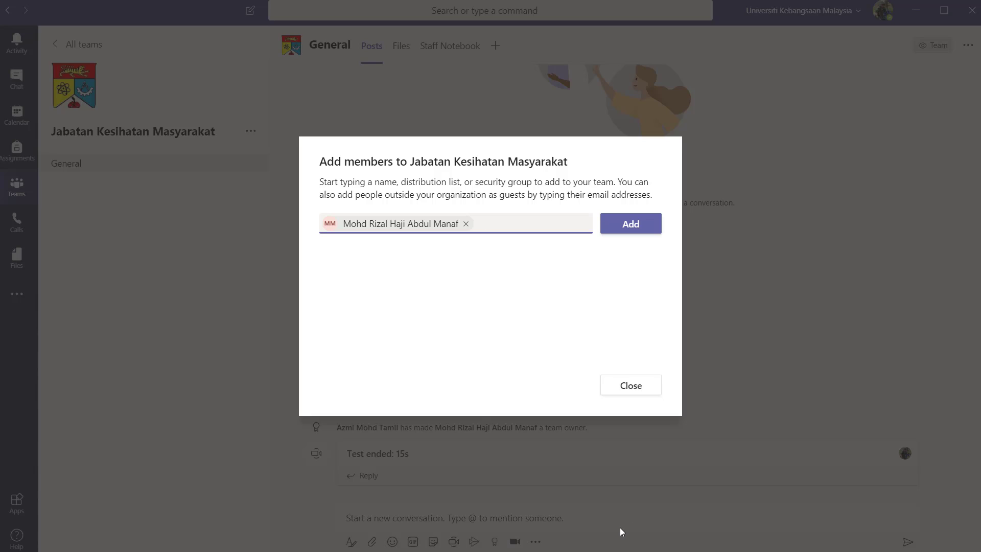